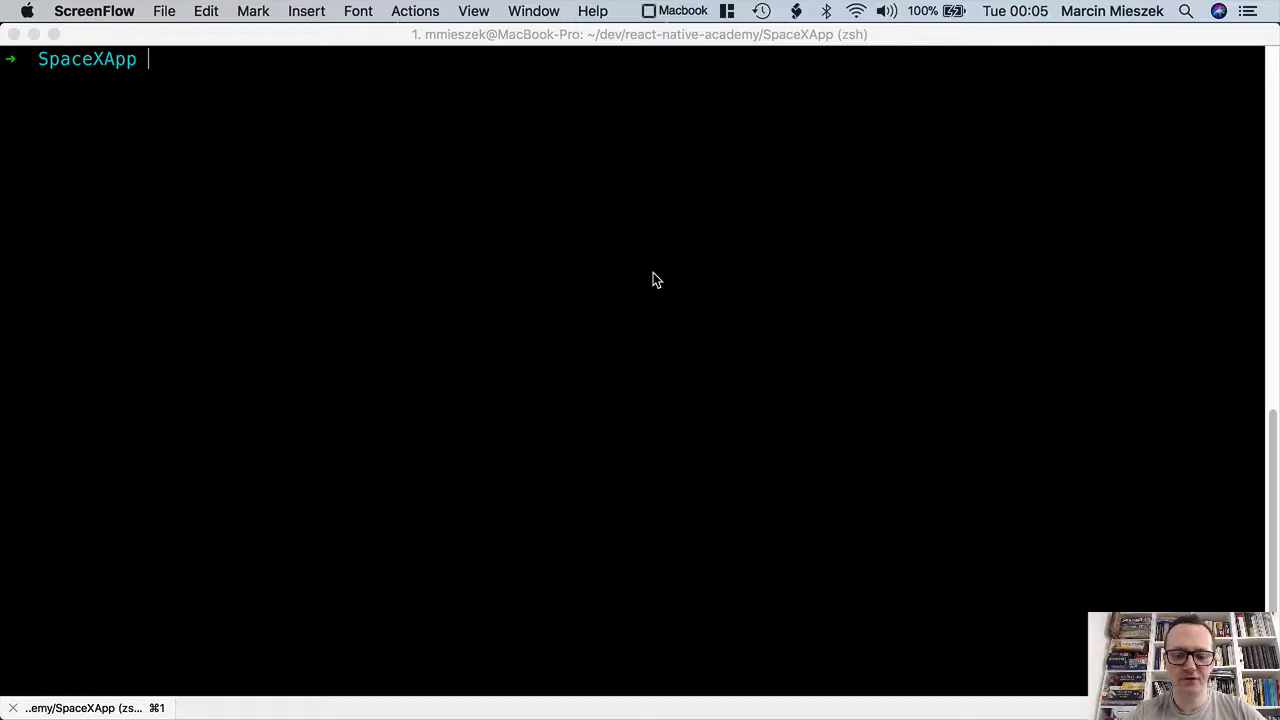
# Run yarn start in the SpaceXApp terminal to launch the development server
pyautogui.click(656, 280)
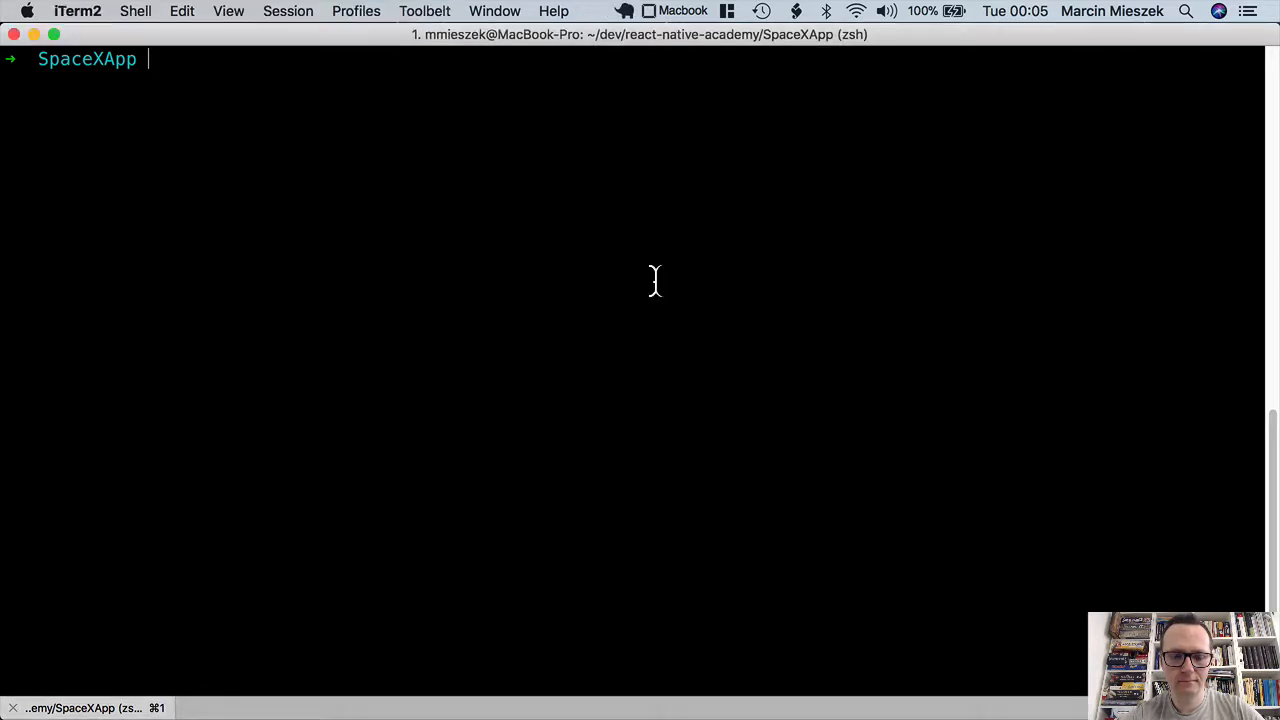
pyautogui.write('yarn start')
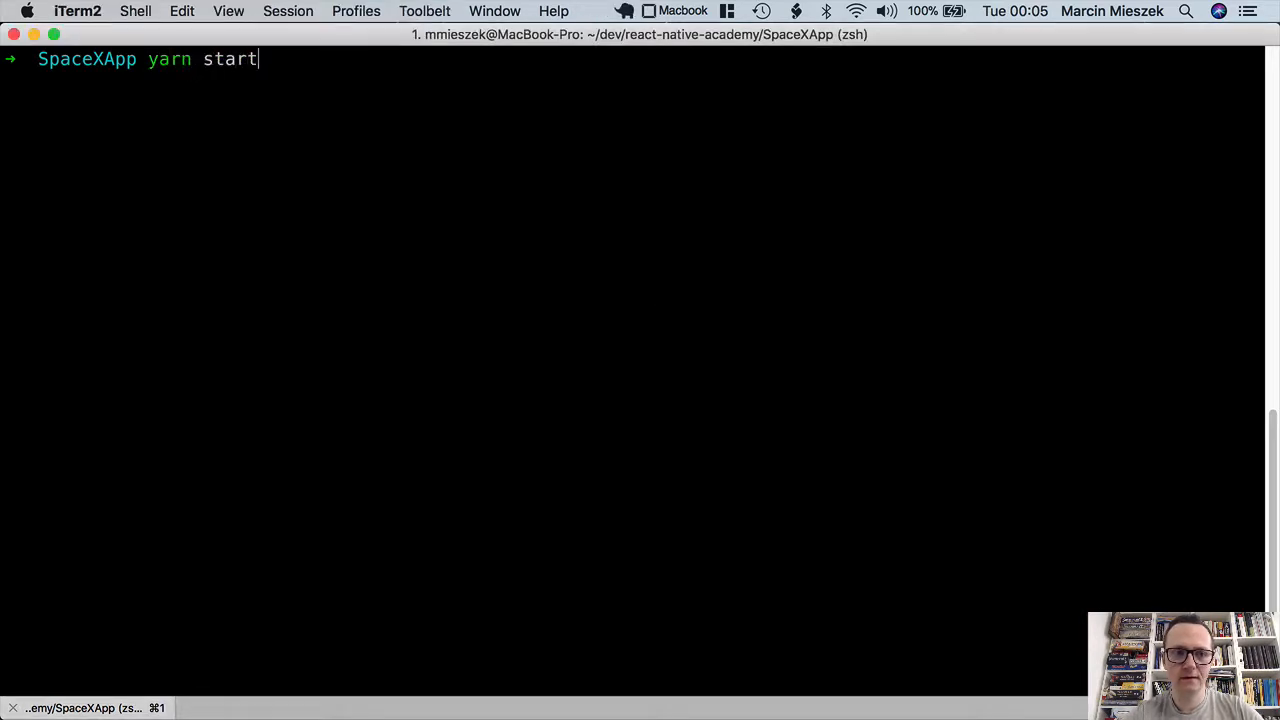
pyautogui.press('Return')
pyautogui.write('code')
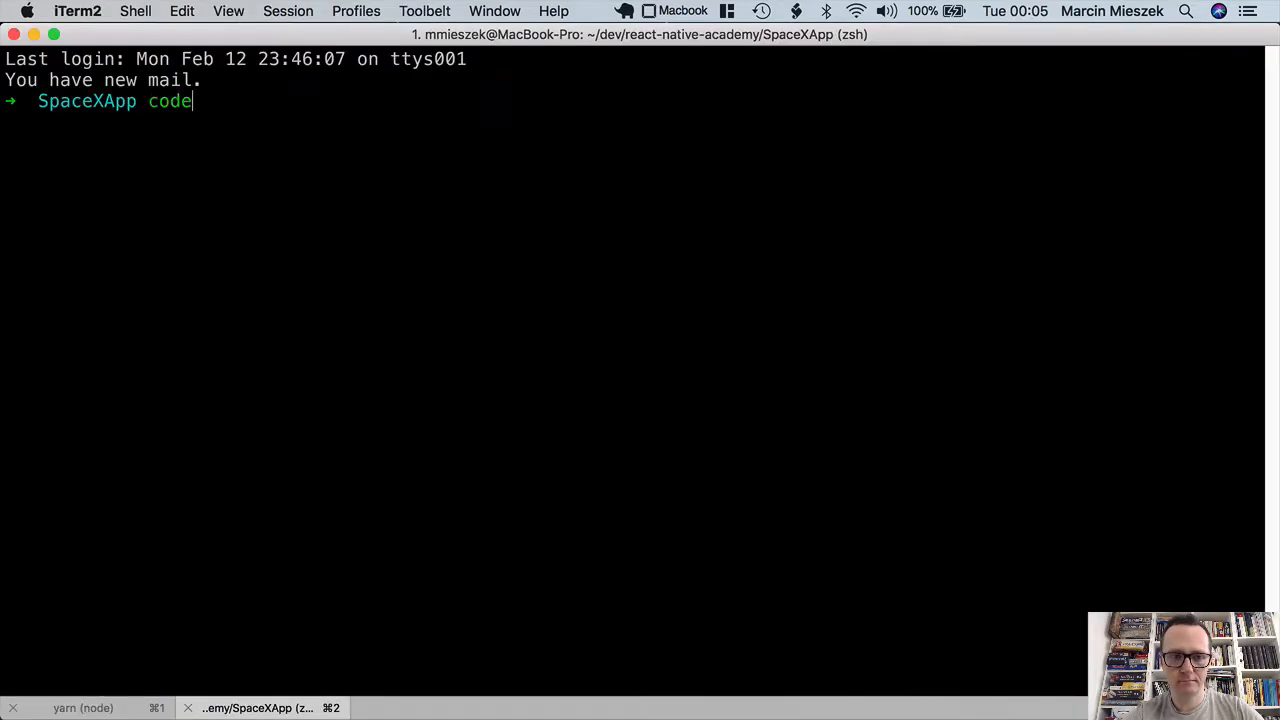
# Run the code command to load SpaceXApp into Visual Studio Code and focus its window
pyautogui.press('Return')
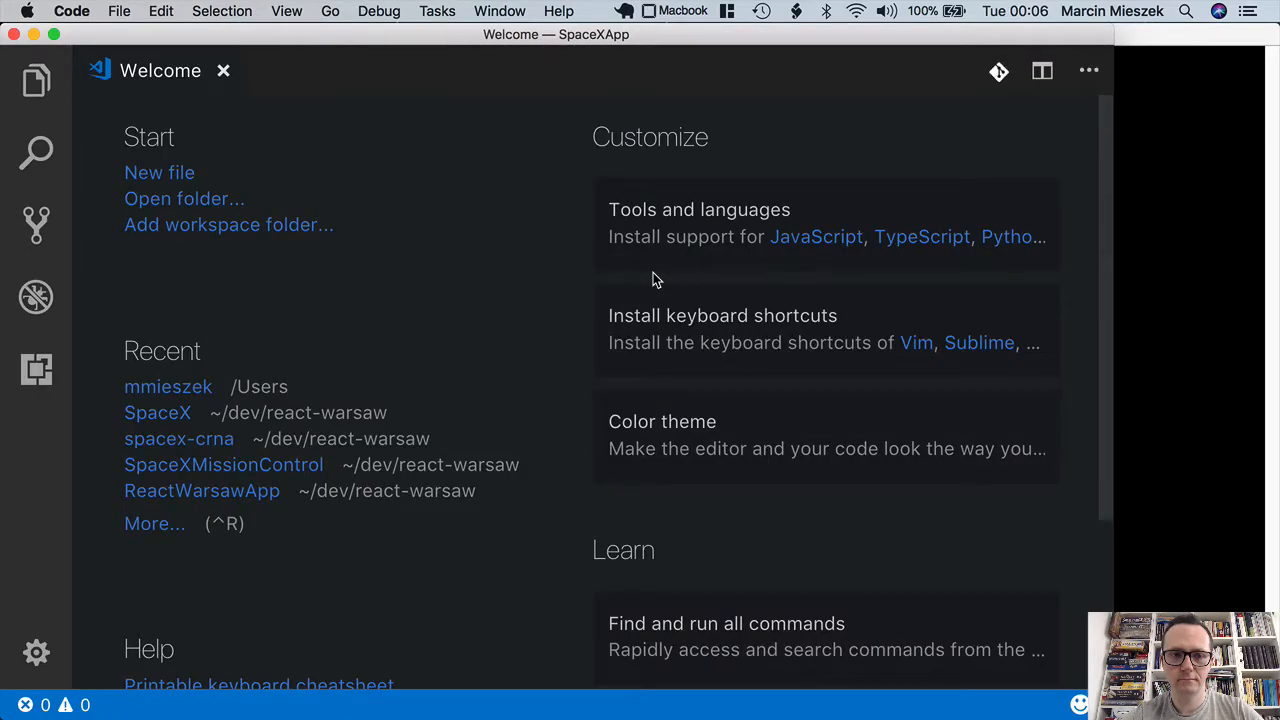
pyautogui.click(52, 34)
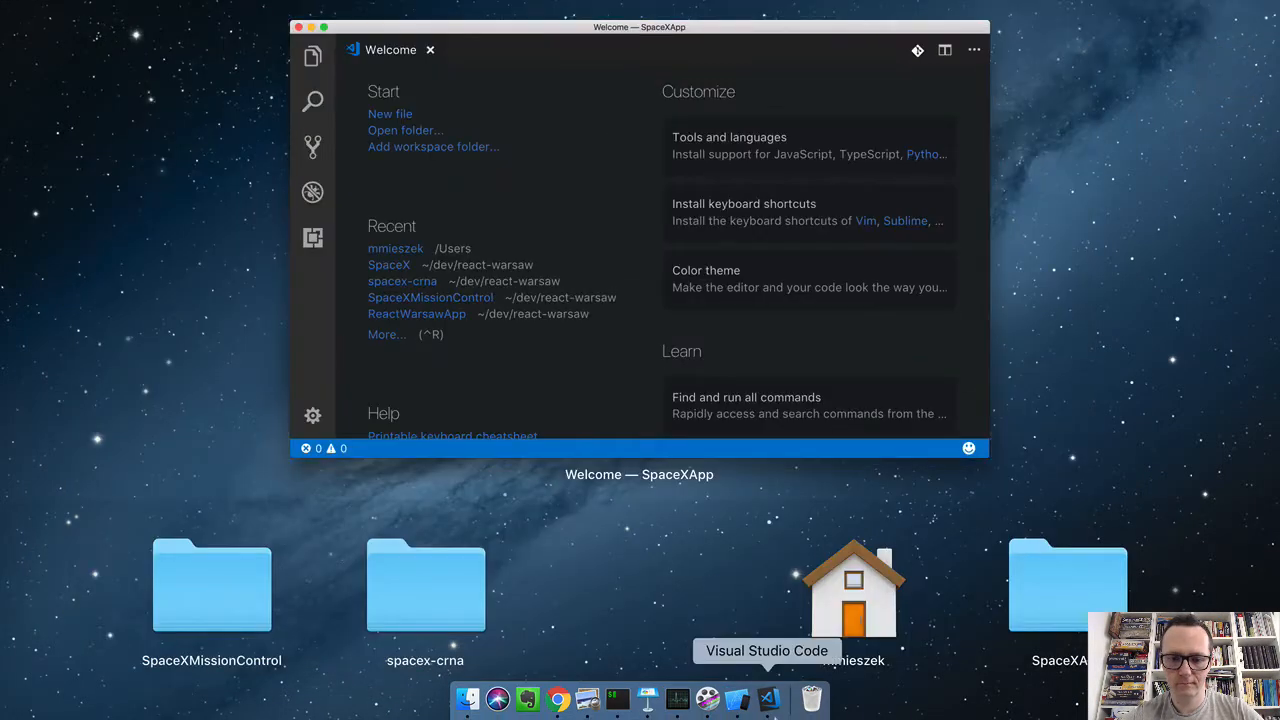
pyautogui.click(736, 698)
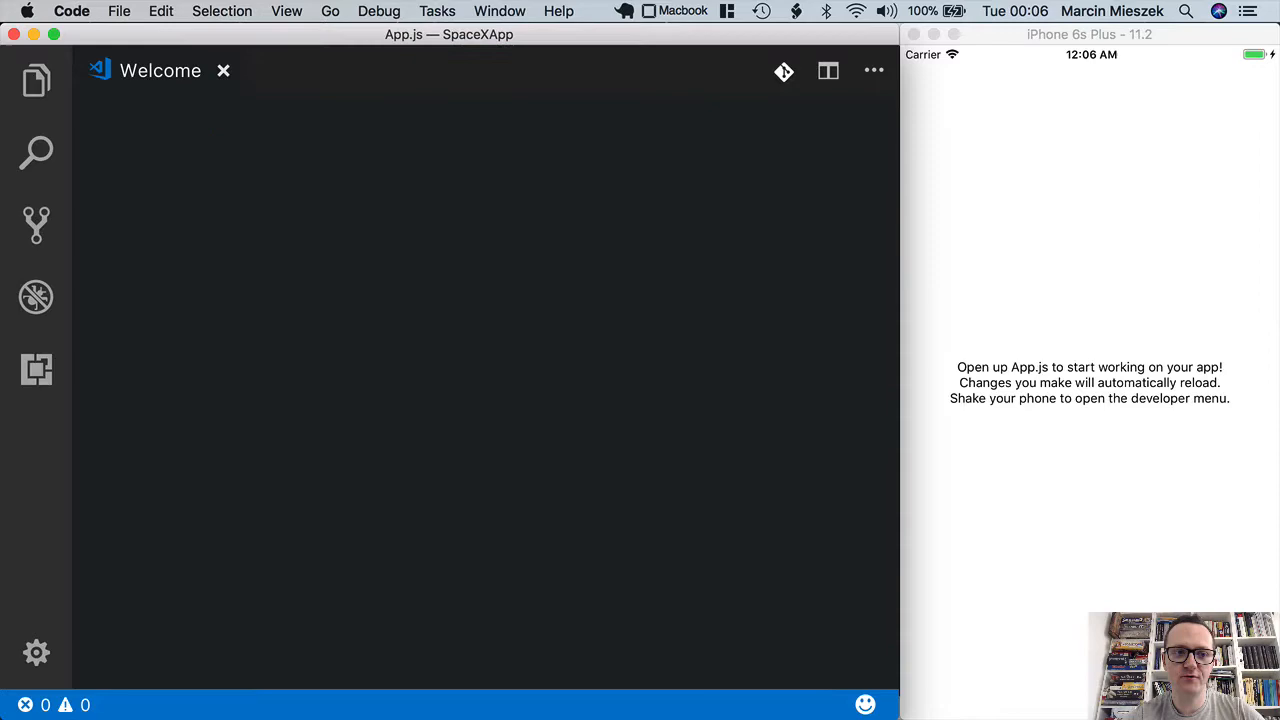
# Open App.js from the explorer and empty it of its starter code
pyautogui.click(320, 70)
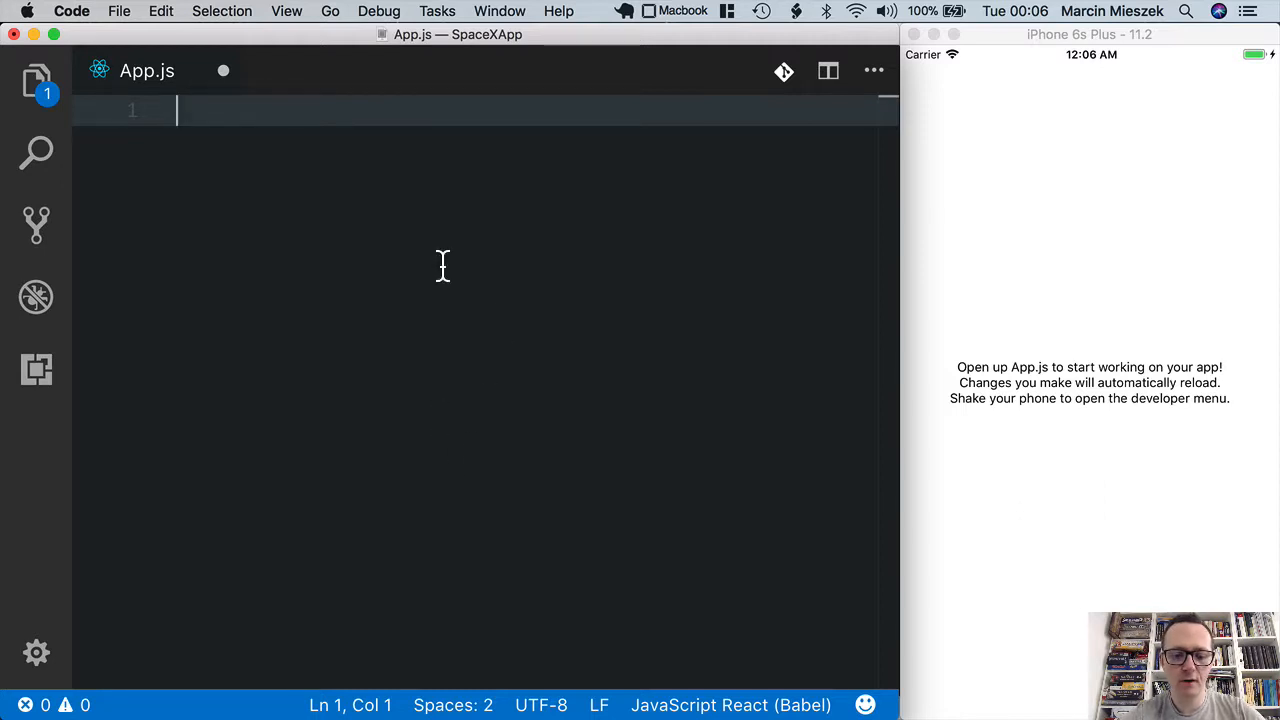
# Write function Hello() returning <Text>REACT NATIVE ACADEMY</Text>
pyautogui.write('function H')
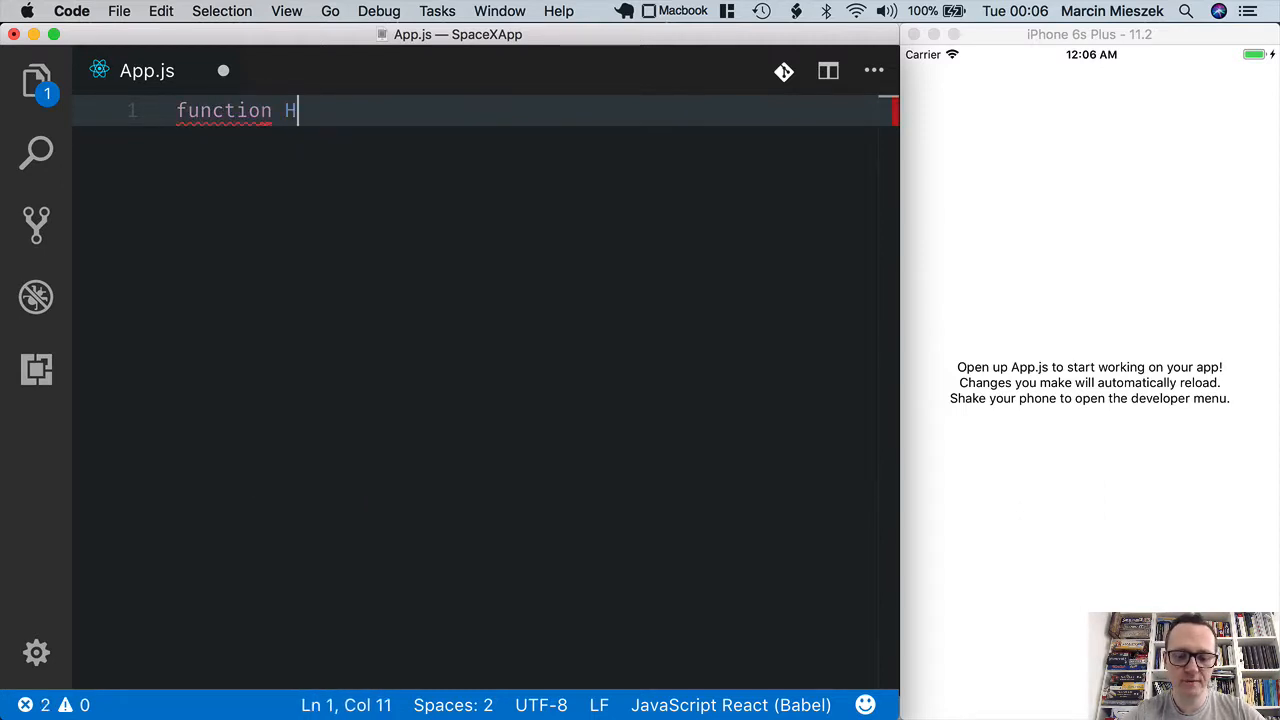
pyautogui.write('ello() {')
pyautogui.write('retu')
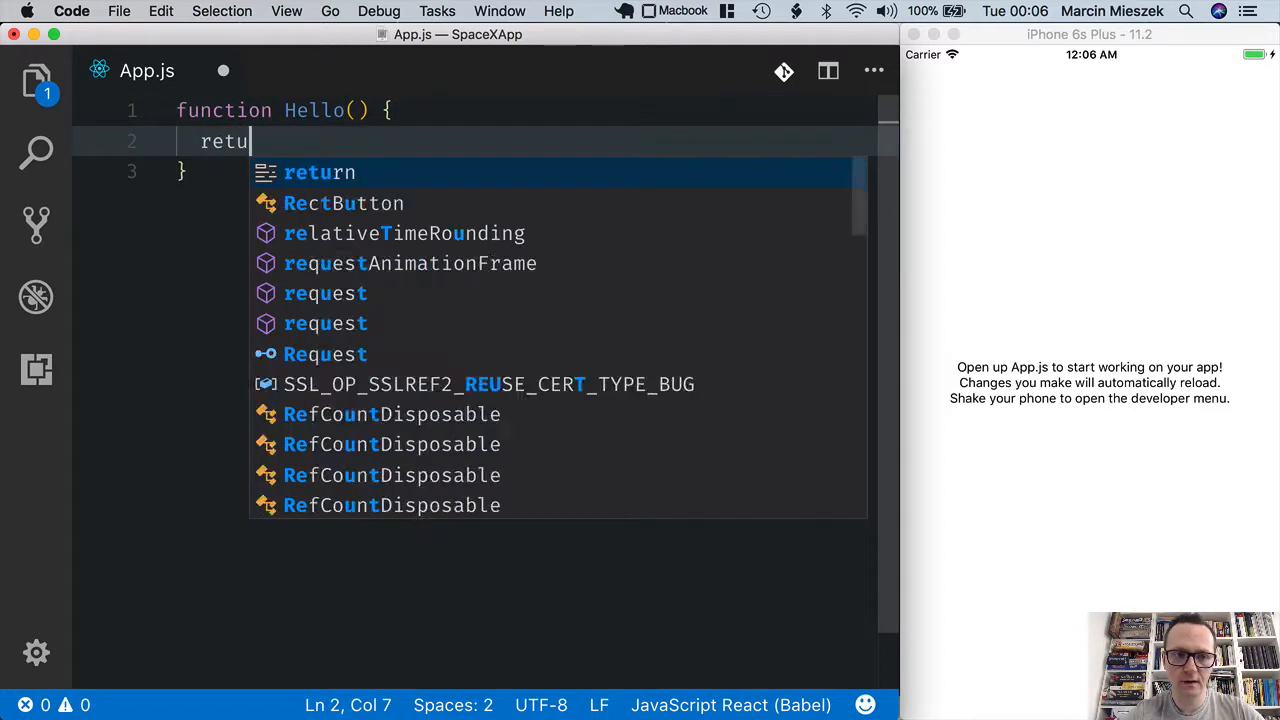
pyautogui.write('rn <Text></Text>')
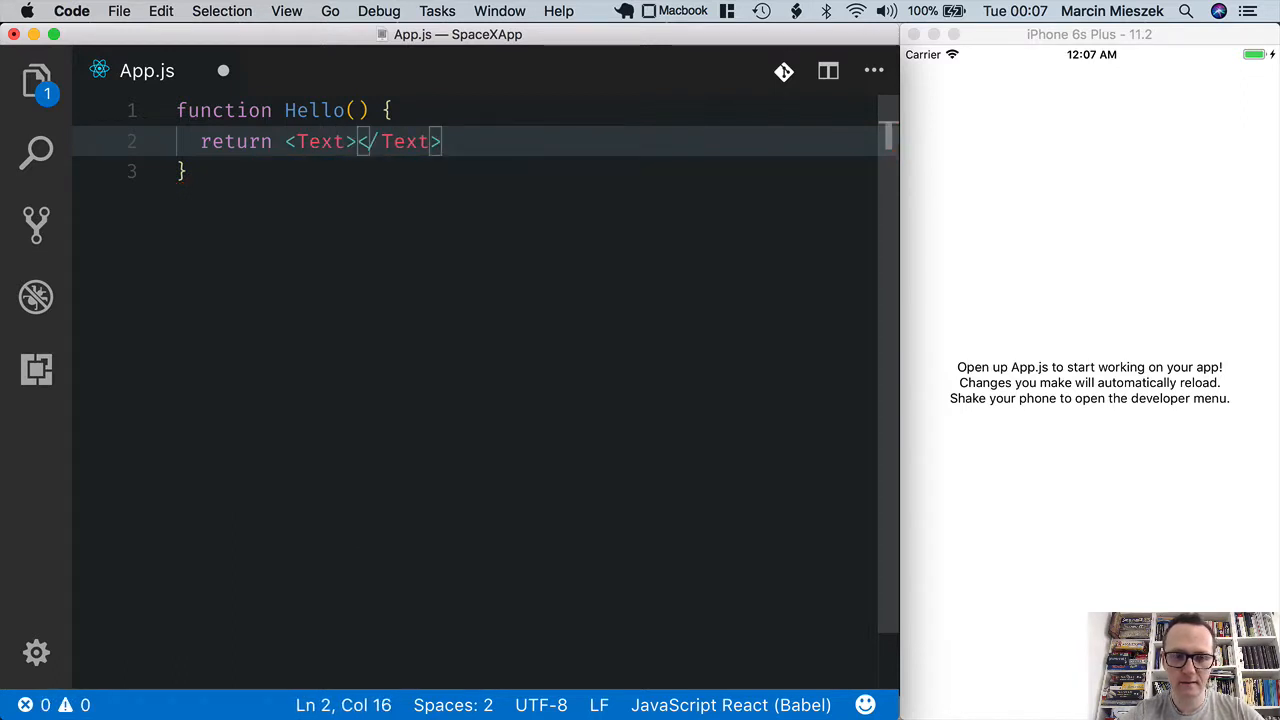
pyautogui.write('REACT')
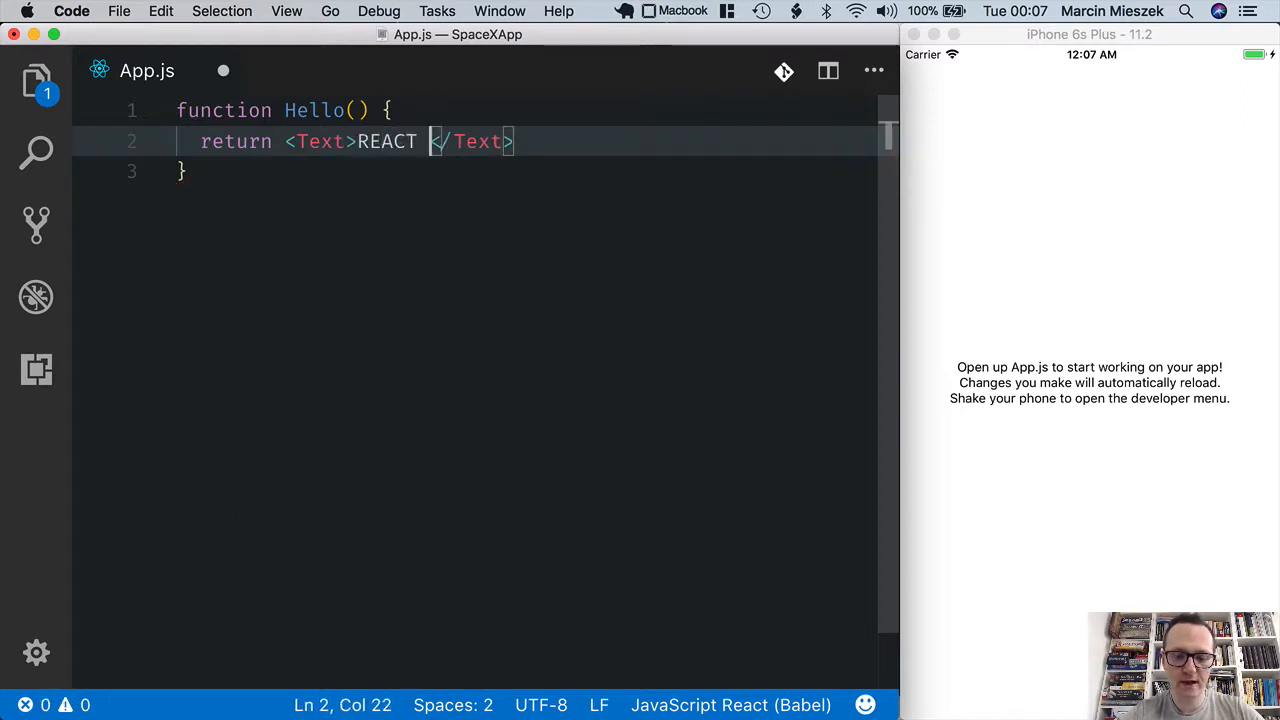
pyautogui.write('NATIVE ACA')
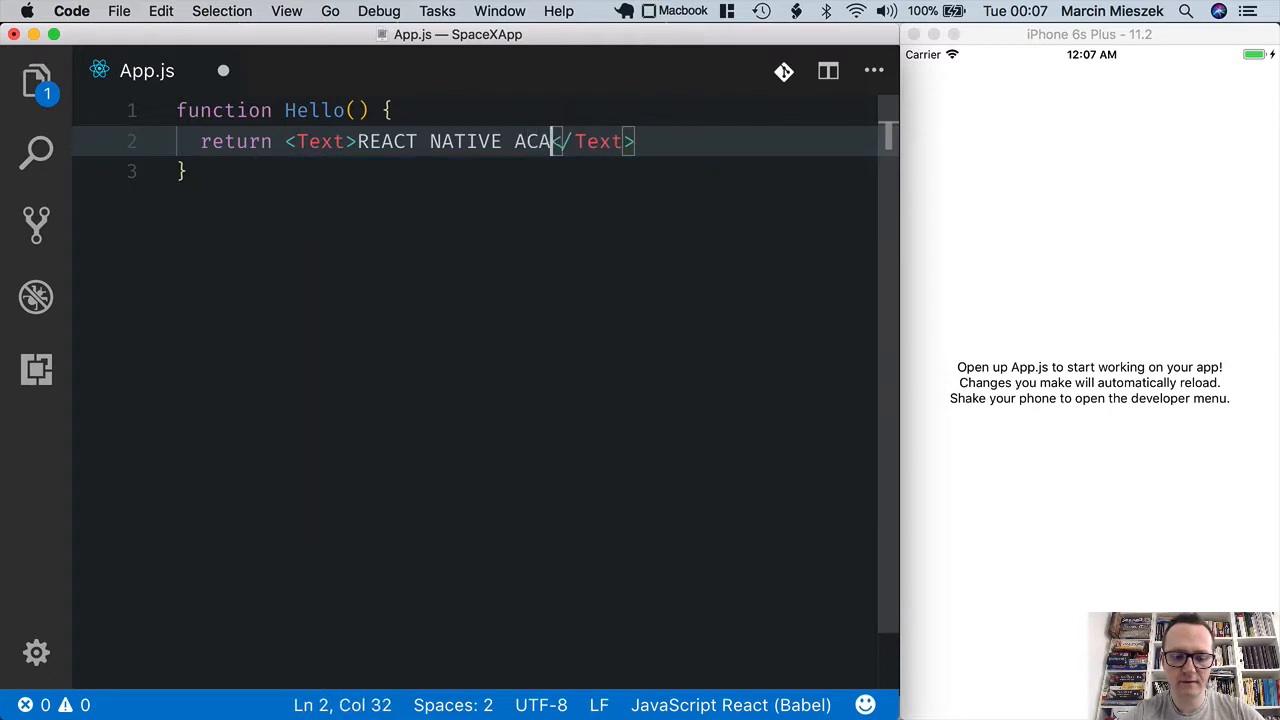
pyautogui.write('DEMY')
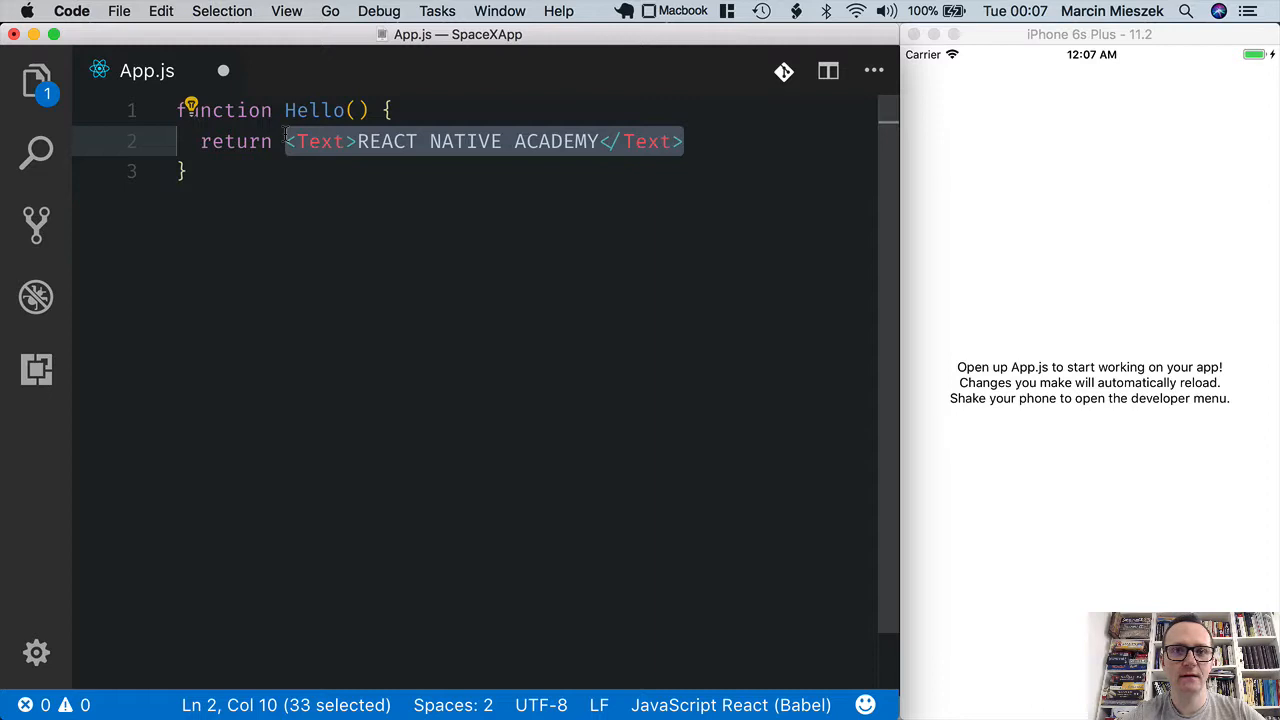
pyautogui.moveTo(346, 192)
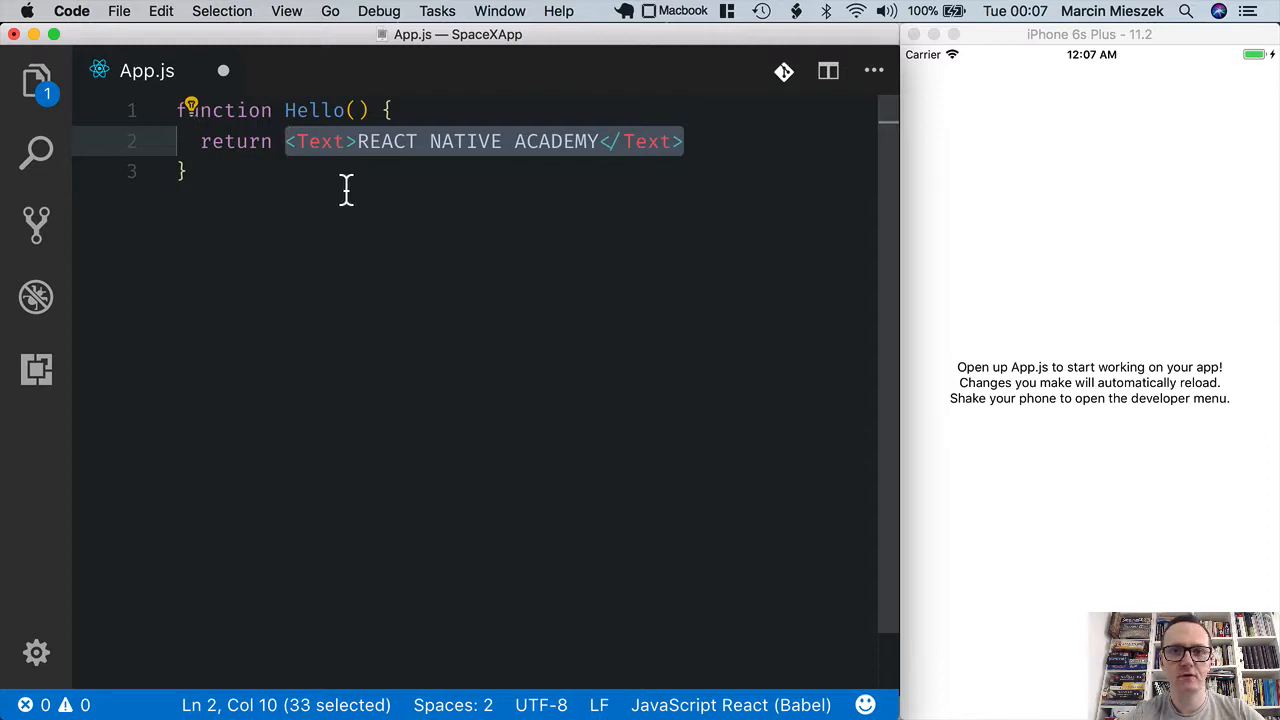
pyautogui.moveTo(394, 180)
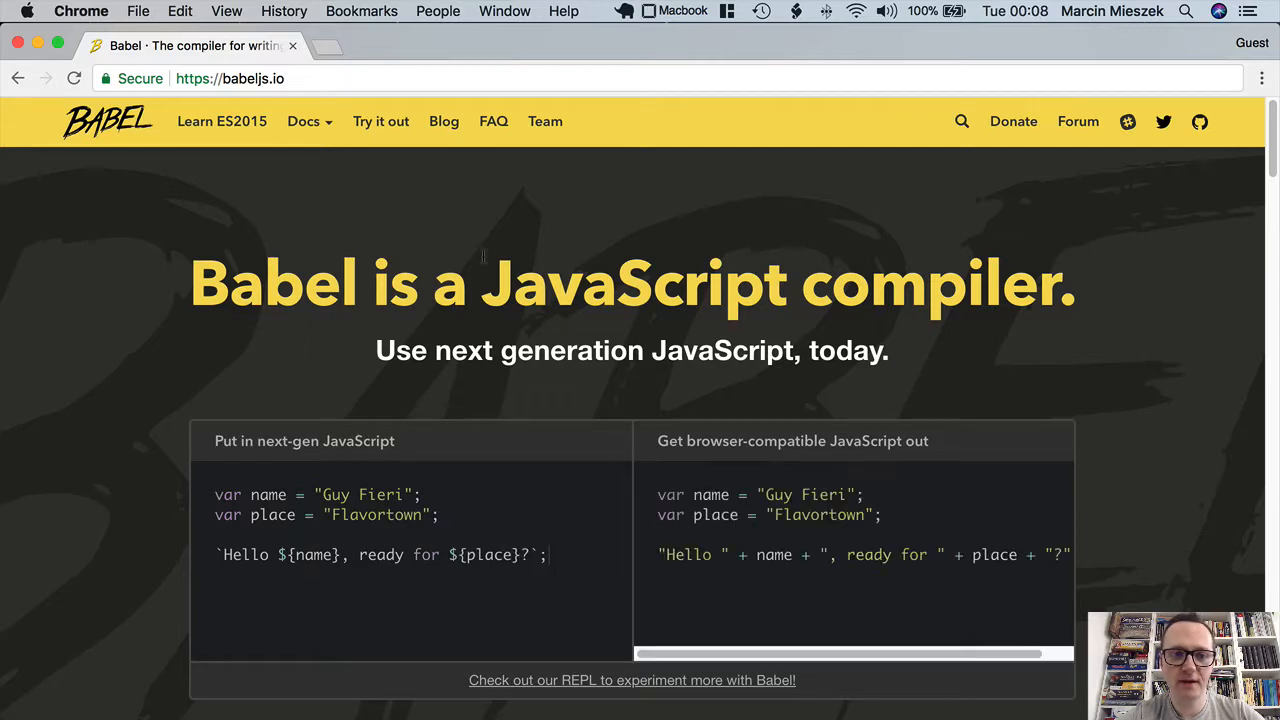
# Open the Babel REPL playground and enter the function Hello() { declaration
pyautogui.click(380, 122)
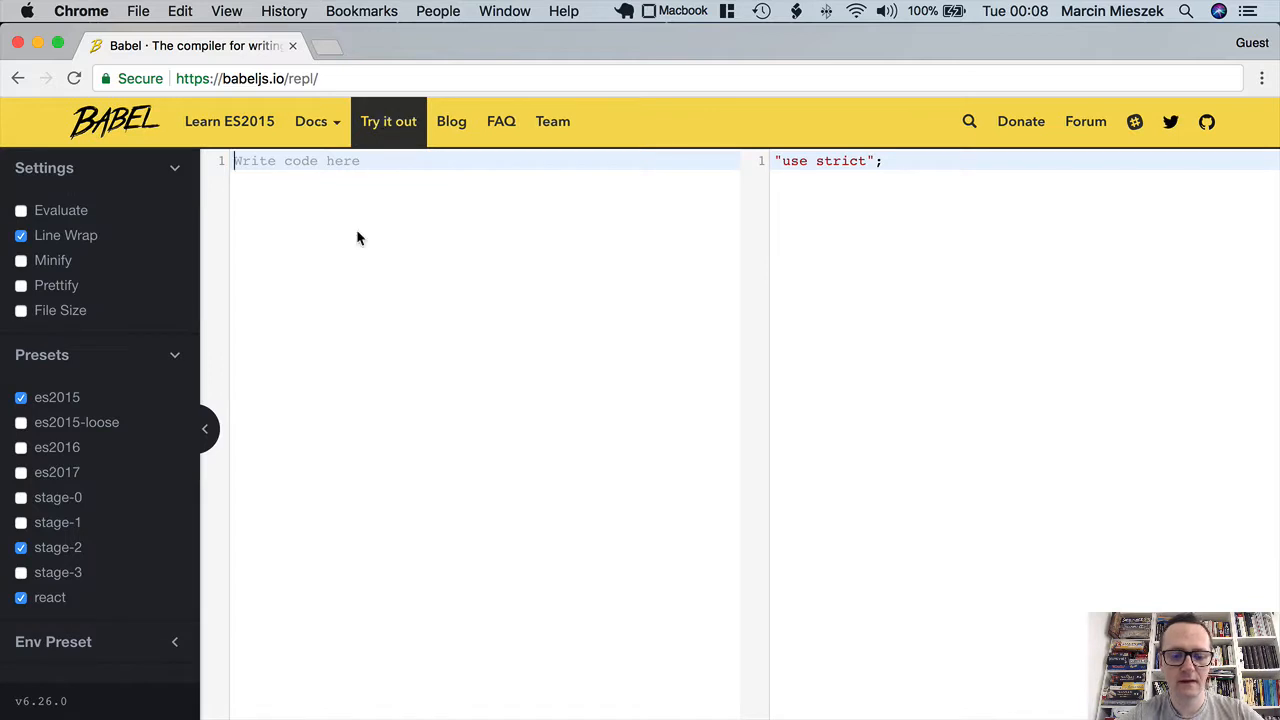
pyautogui.write('function Hello() {')
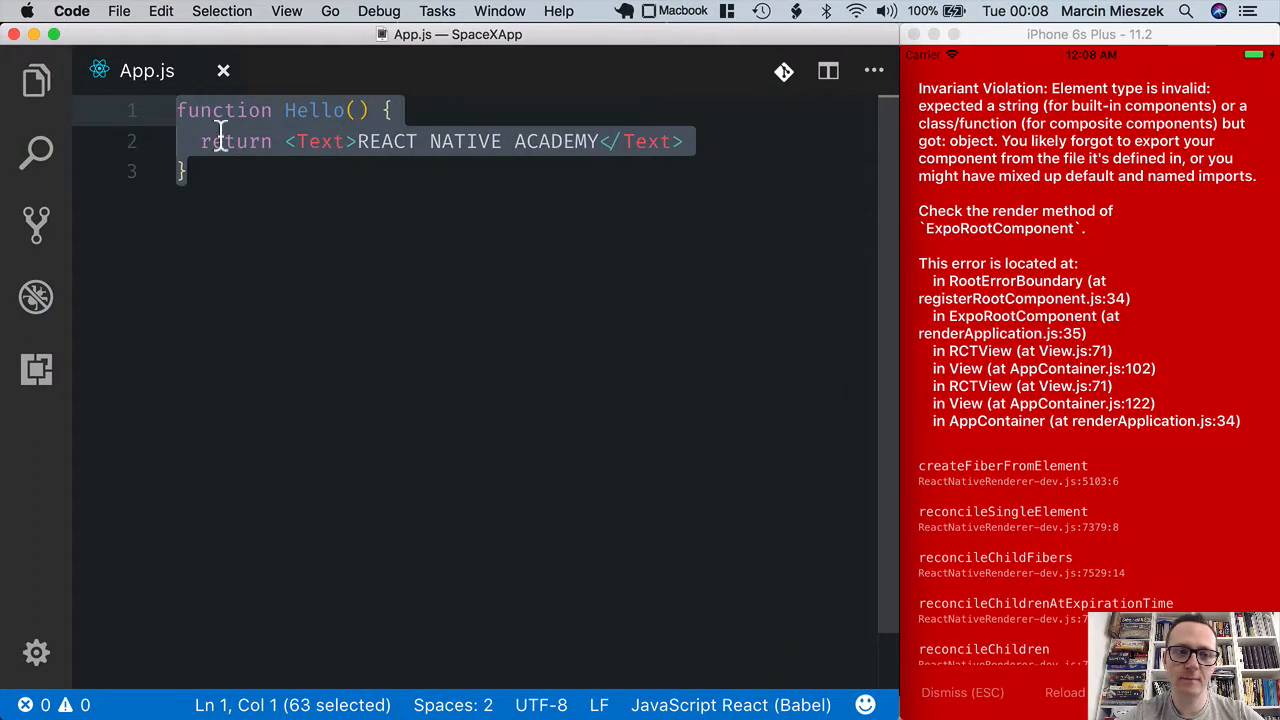
# Add import React from 'react' on new lines at the top of App.js
pyautogui.press('Enter')
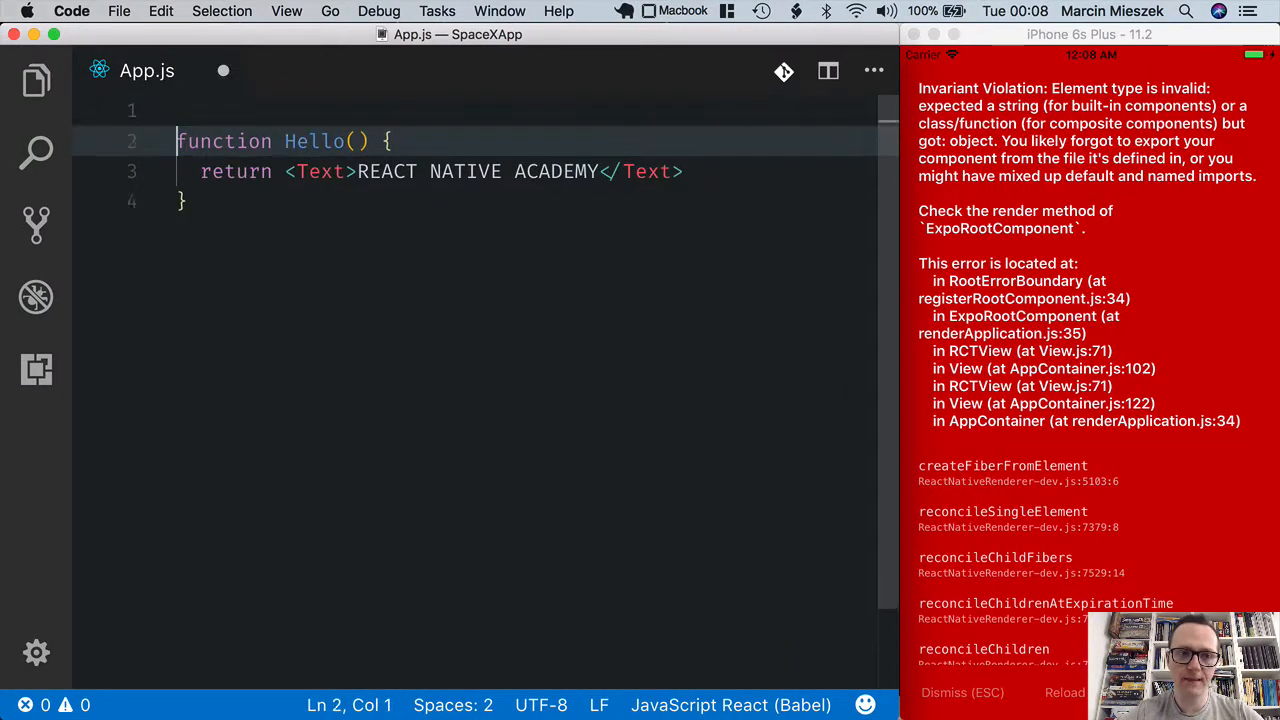
pyautogui.press('Enter')
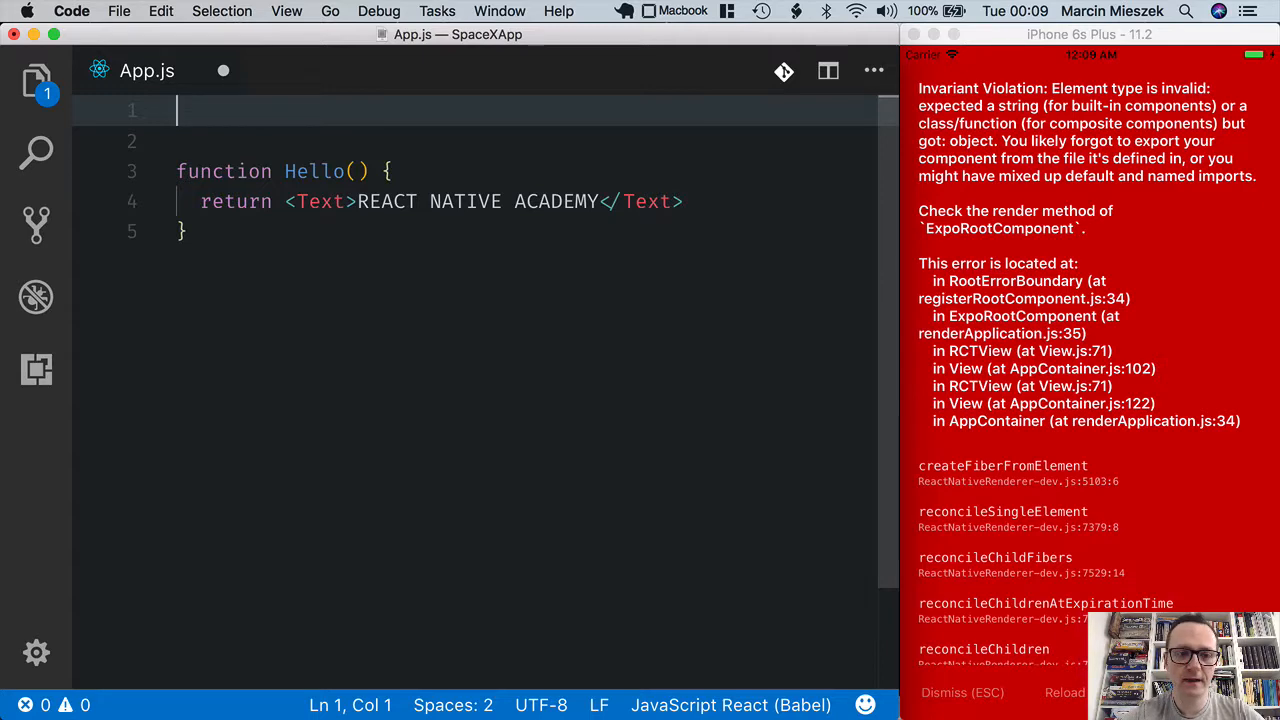
pyautogui.write('import')
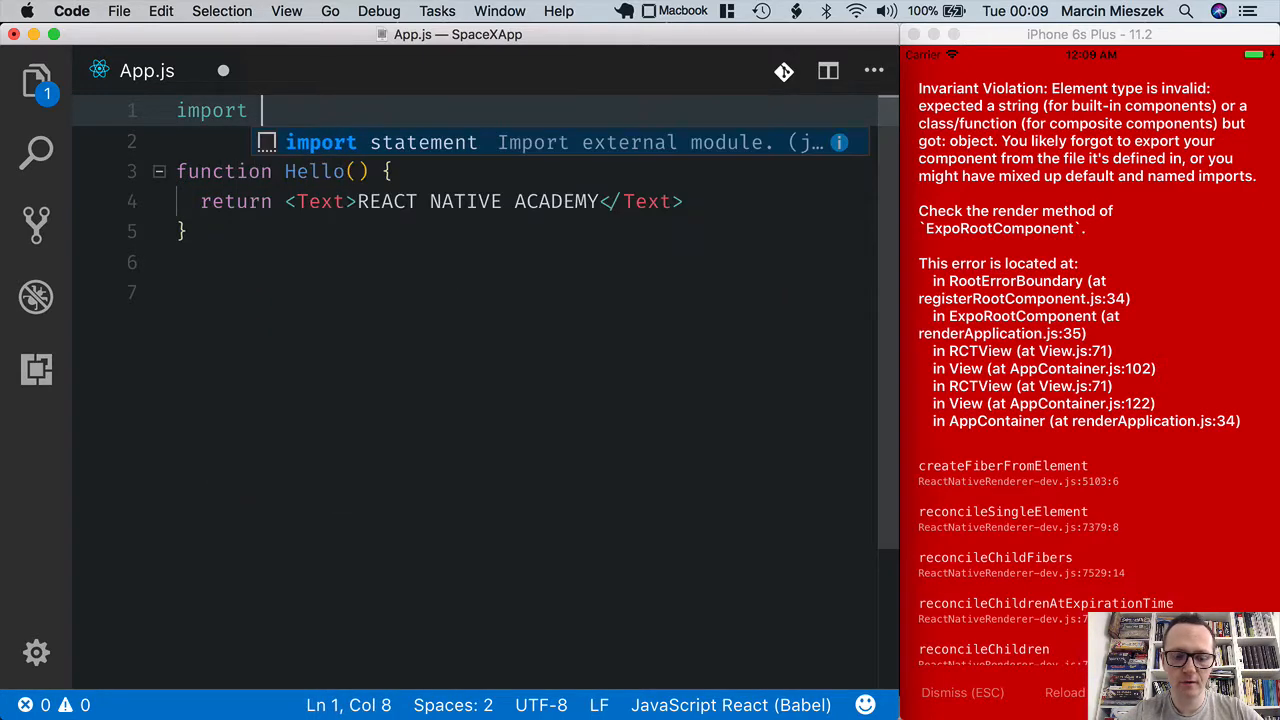
pyautogui.write('React from')
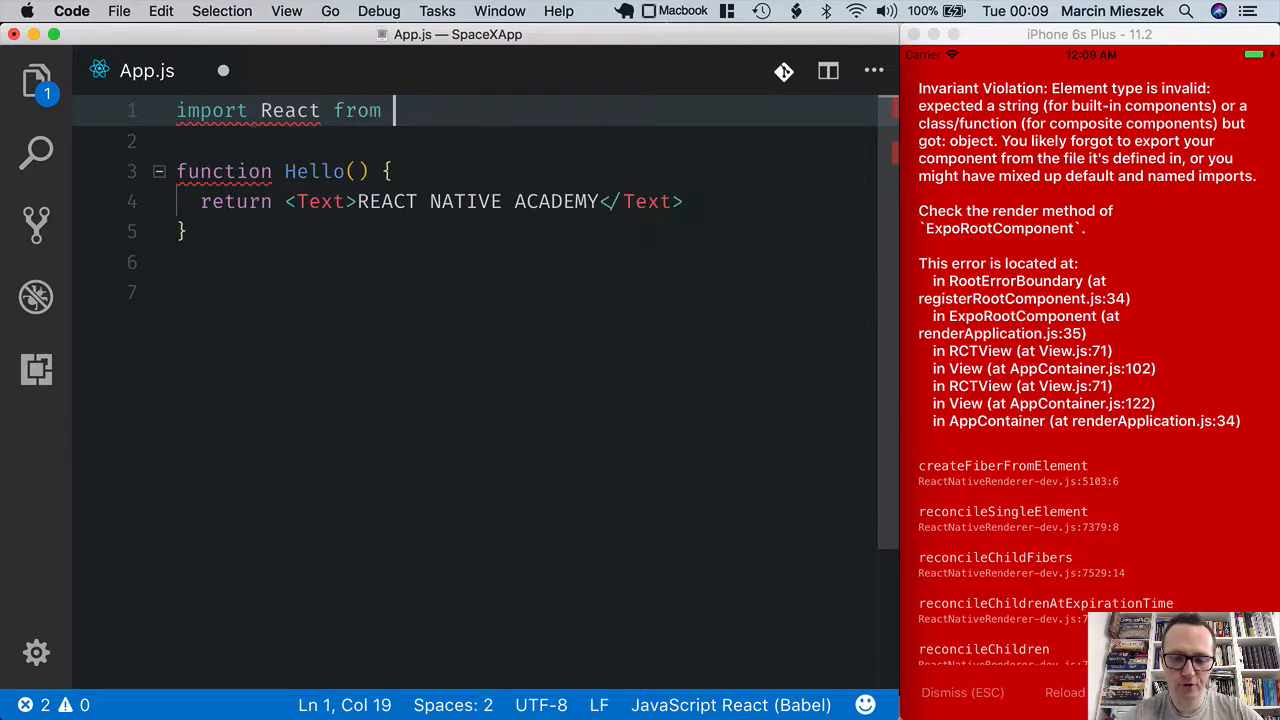
pyautogui.write("'react'")
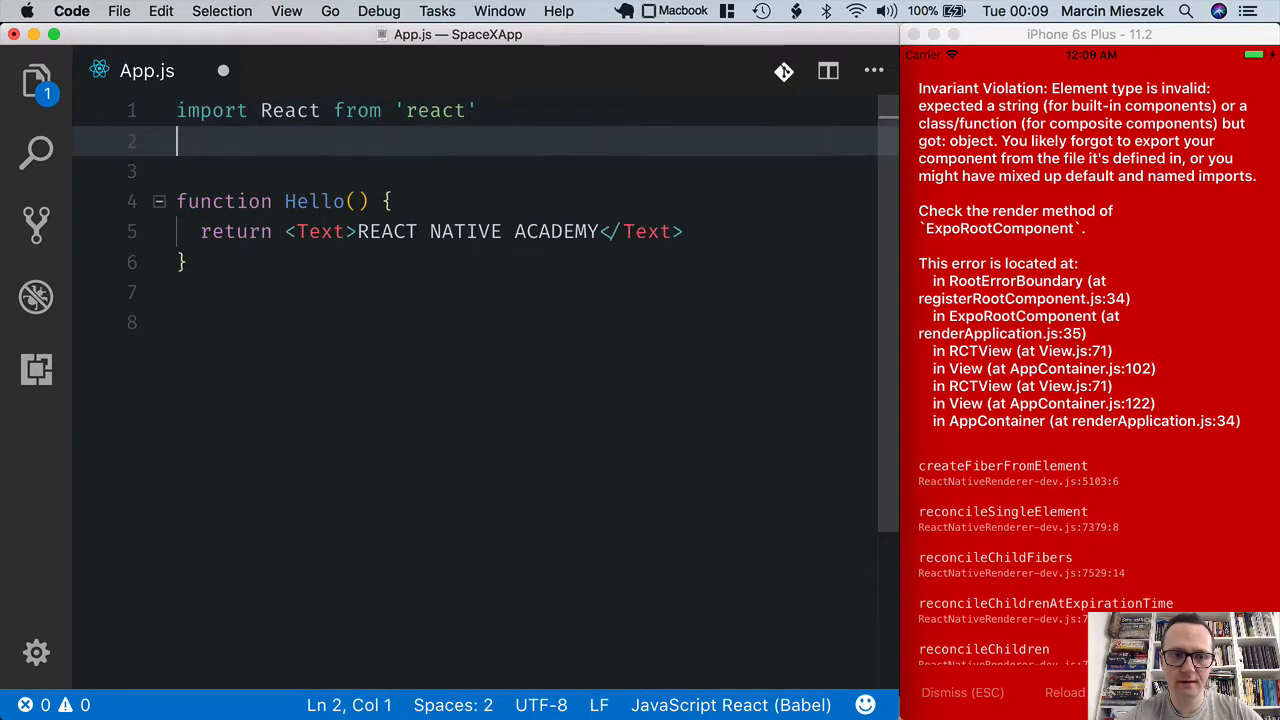
# Add import { Text } from 'react-native' below the React import
pyautogui.write('import {')
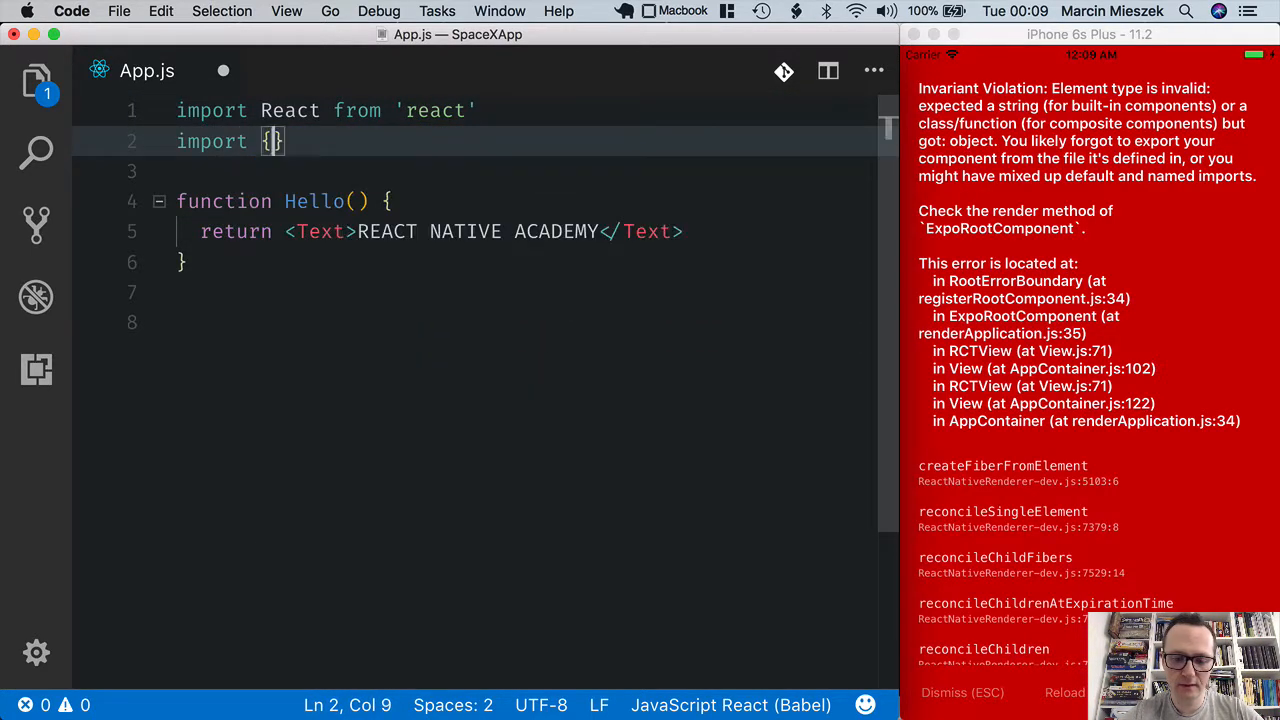
pyautogui.write('Text')
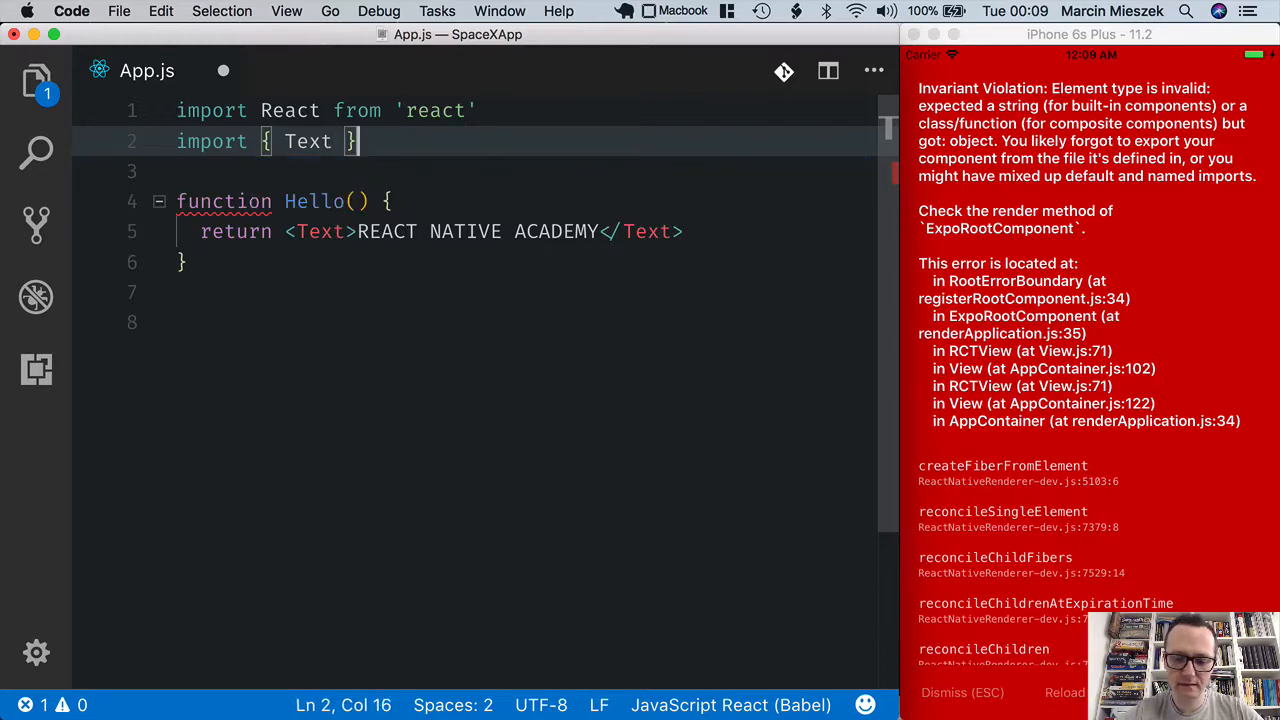
pyautogui.write("from 'react-native")
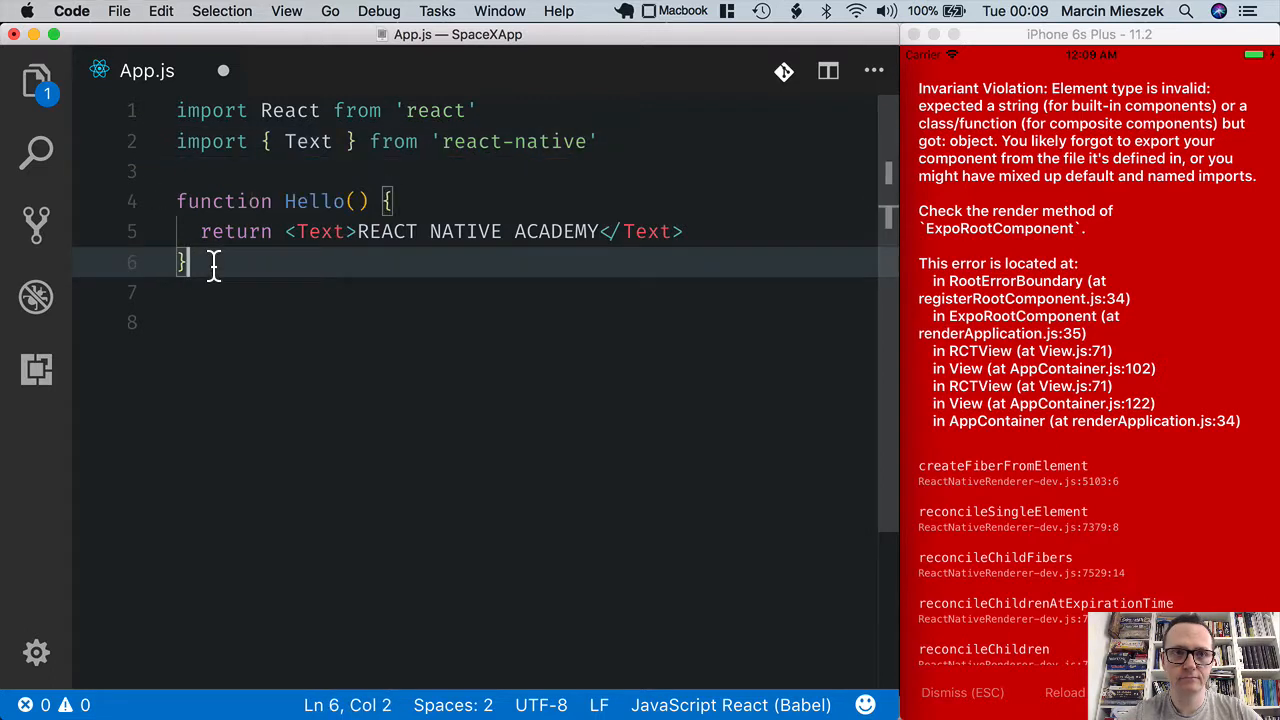
# Add an export default Hello line below the function
pyautogui.doubleClick(314, 200)
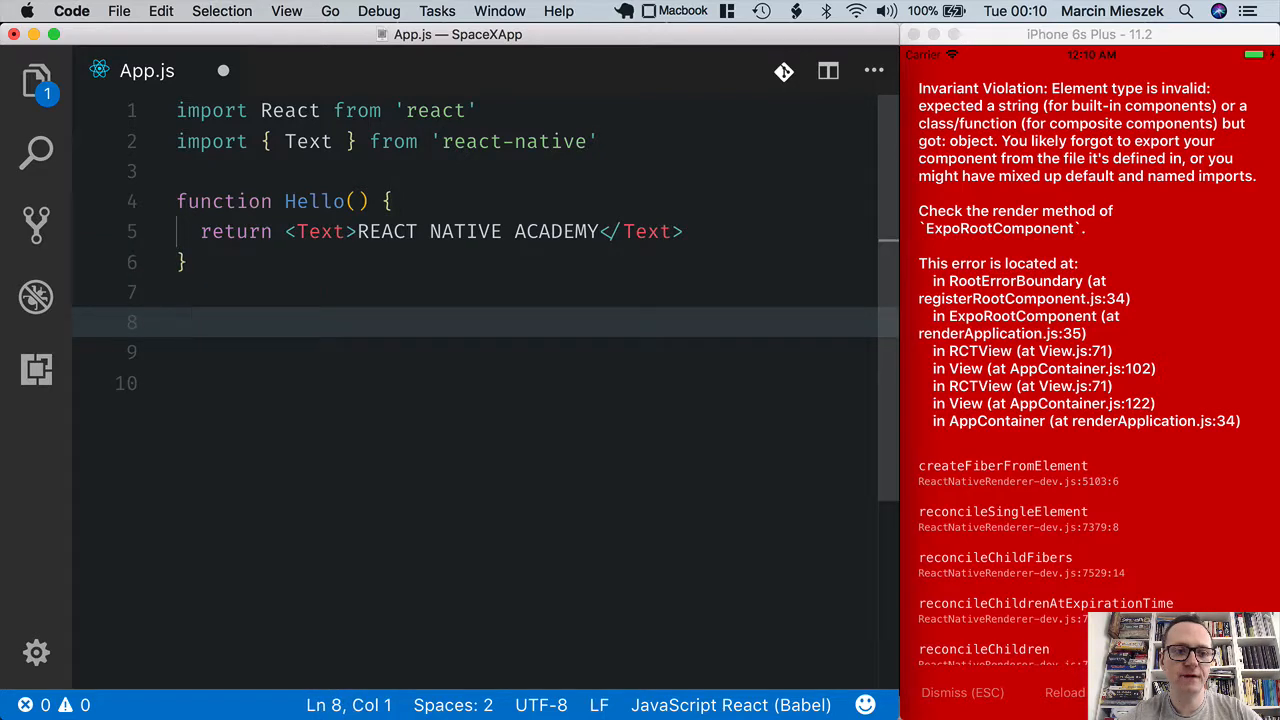
pyautogui.write('export')
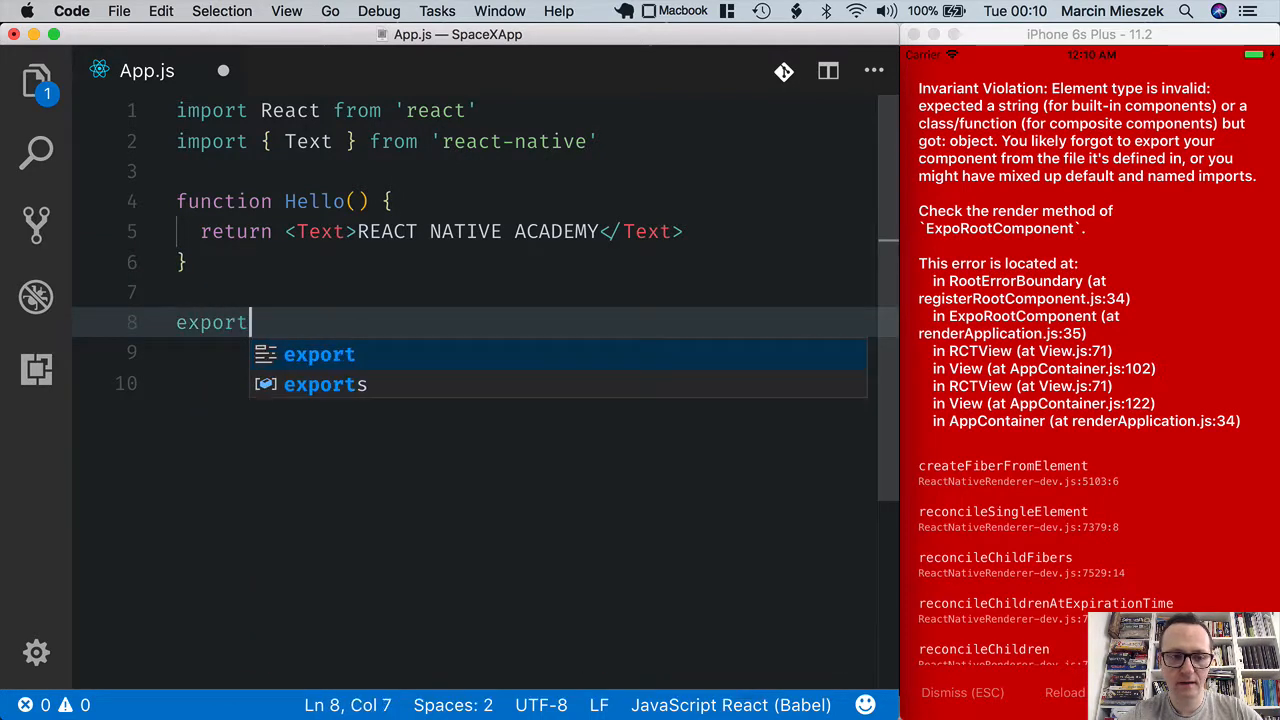
pyautogui.write('default')
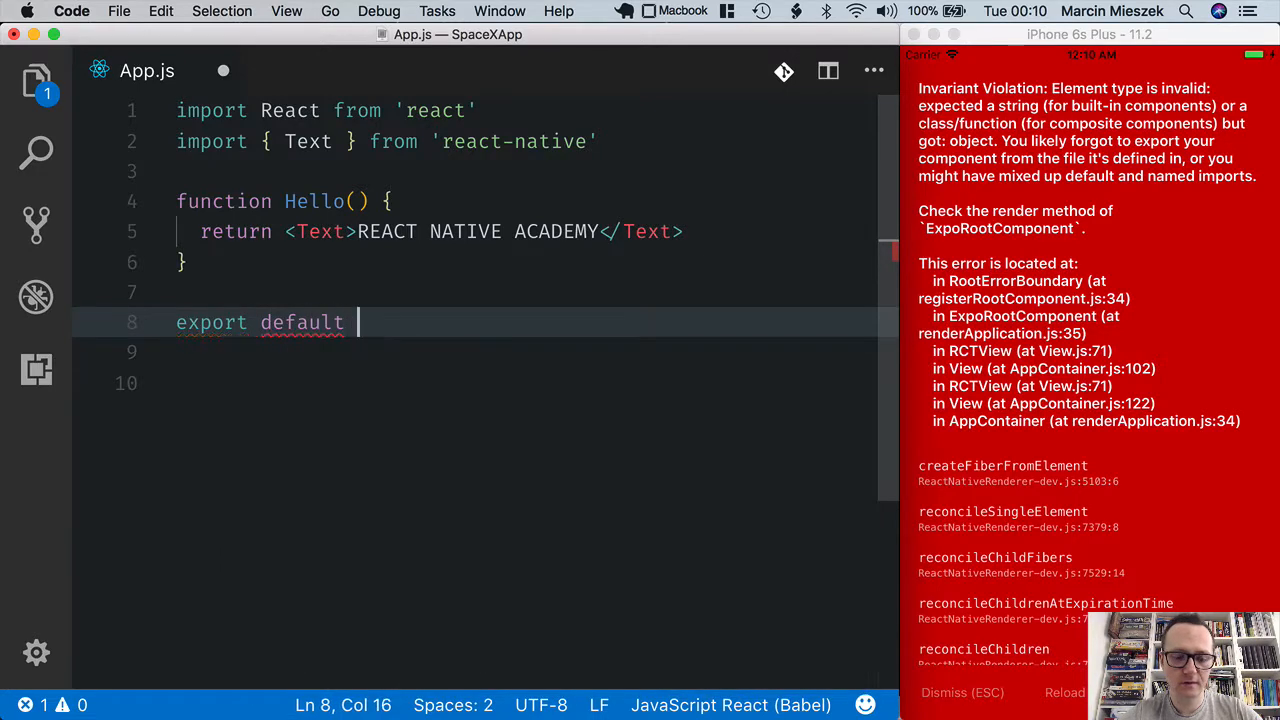
pyautogui.write('Hello')
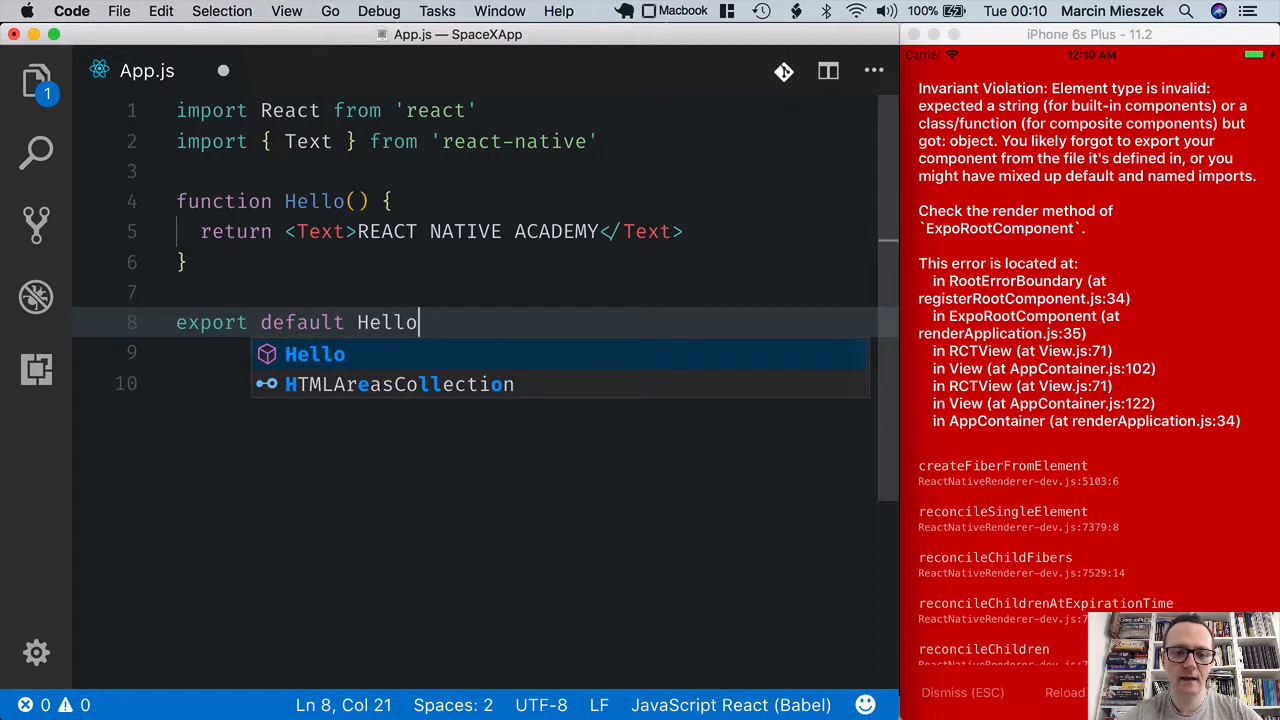
pyautogui.press('Escape')
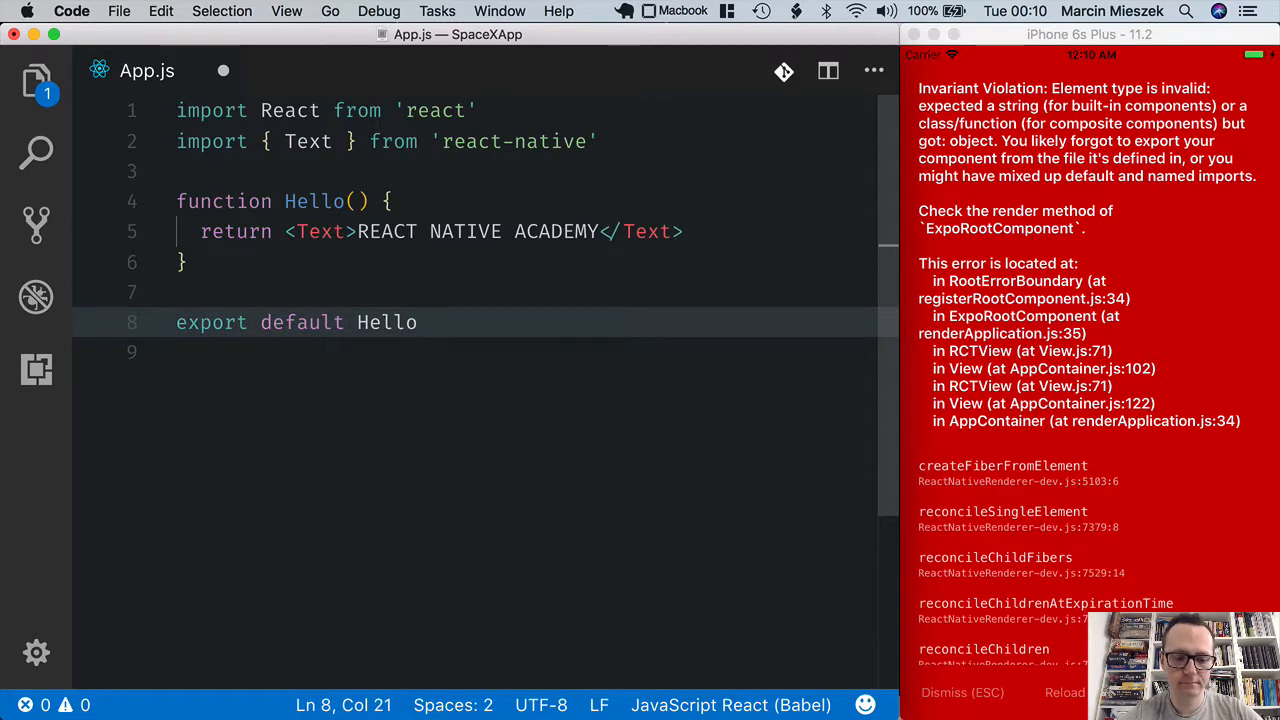